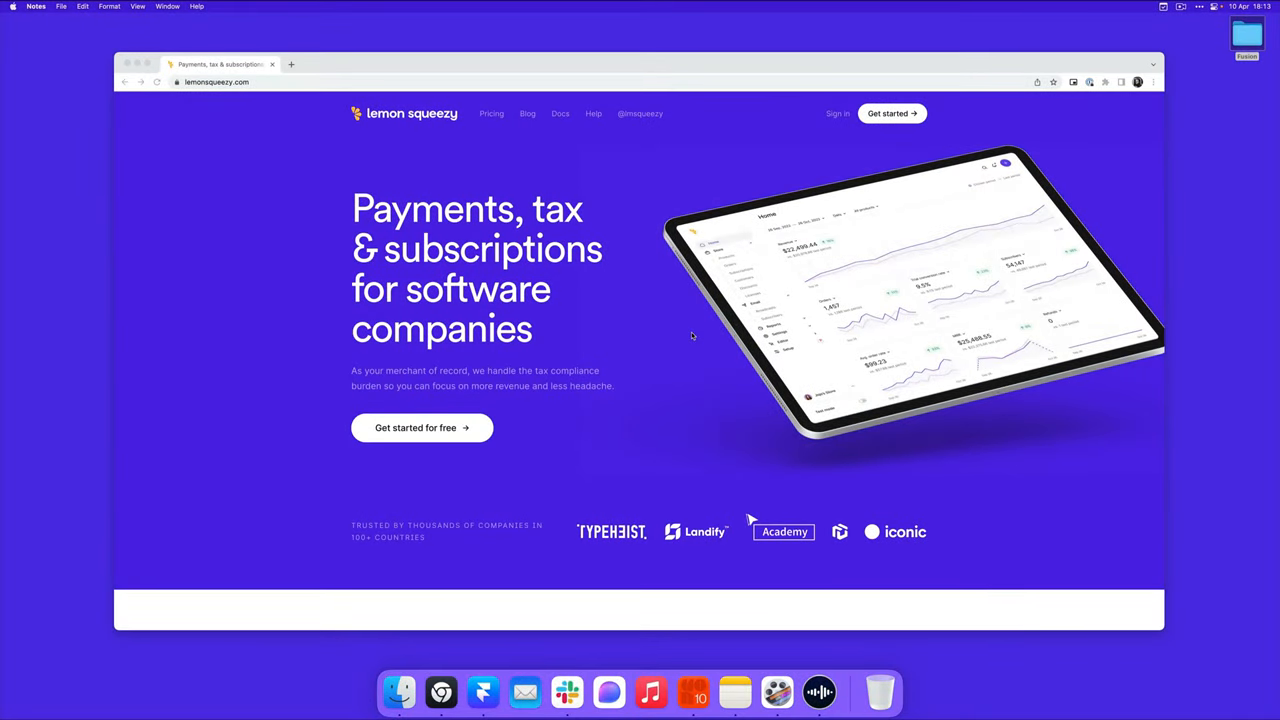
{"action": "mouse_move", "coordinate": [700, 346]}
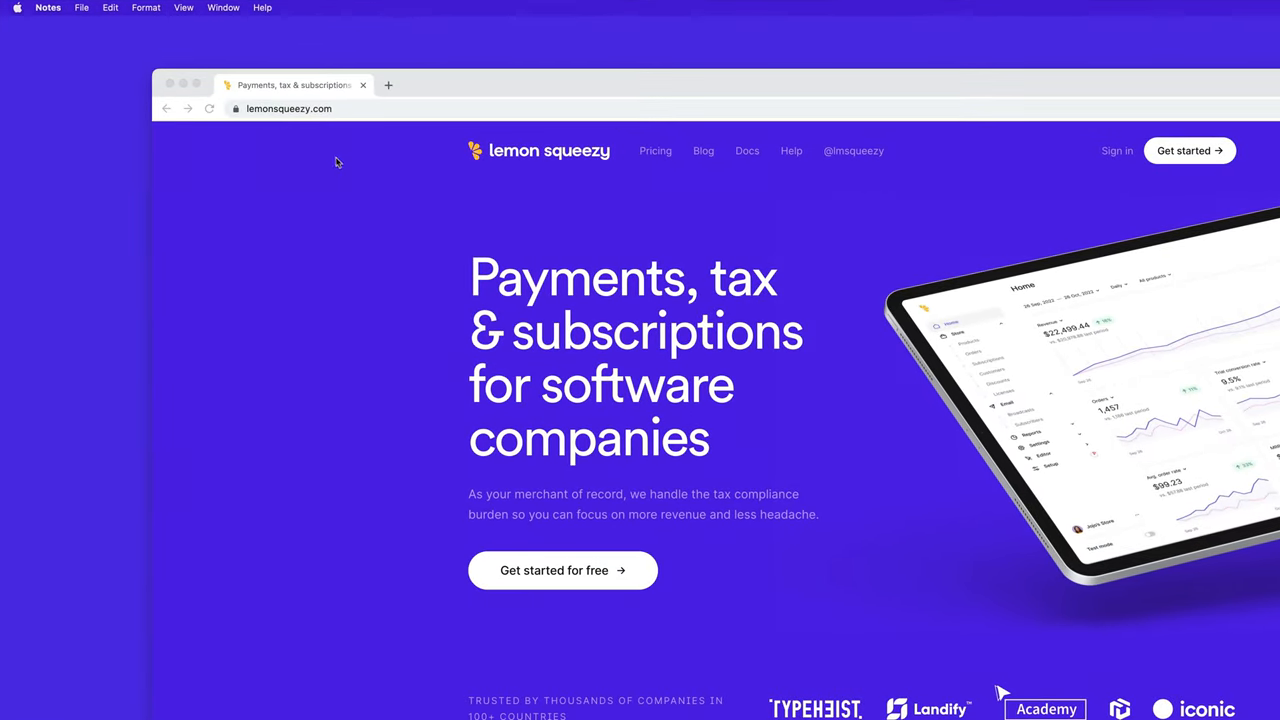
{"action": "mouse_move", "coordinate": [1050, 211]}
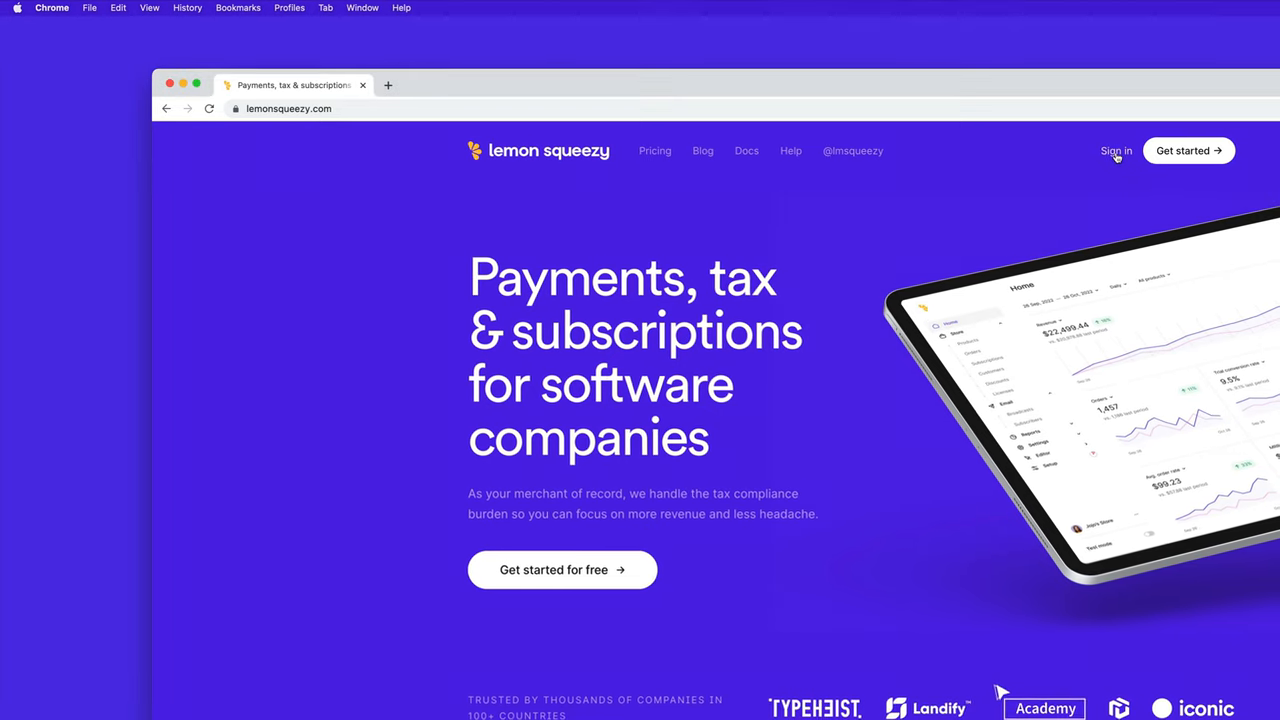
- Sign in to the Lemon Squeezy store to reach the dashboard home
{"action": "left_click", "coordinate": [1115, 150]}
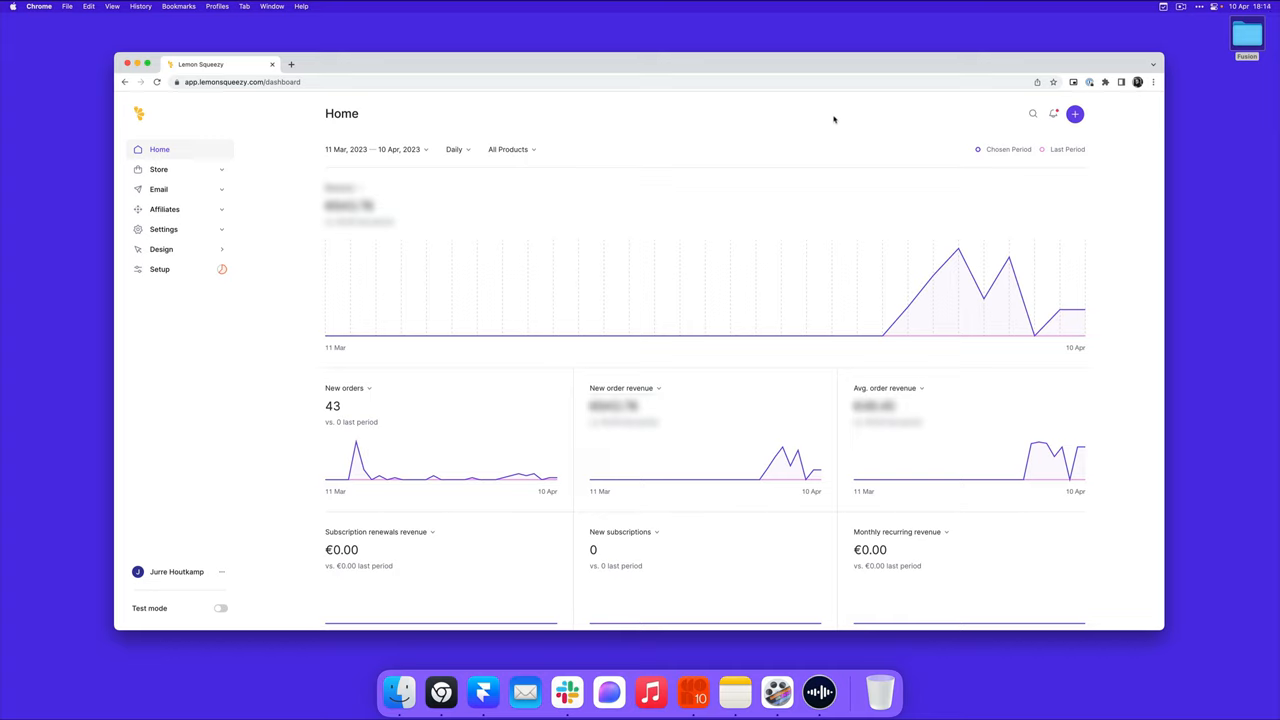
{"action": "mouse_move", "coordinate": [1087, 146]}
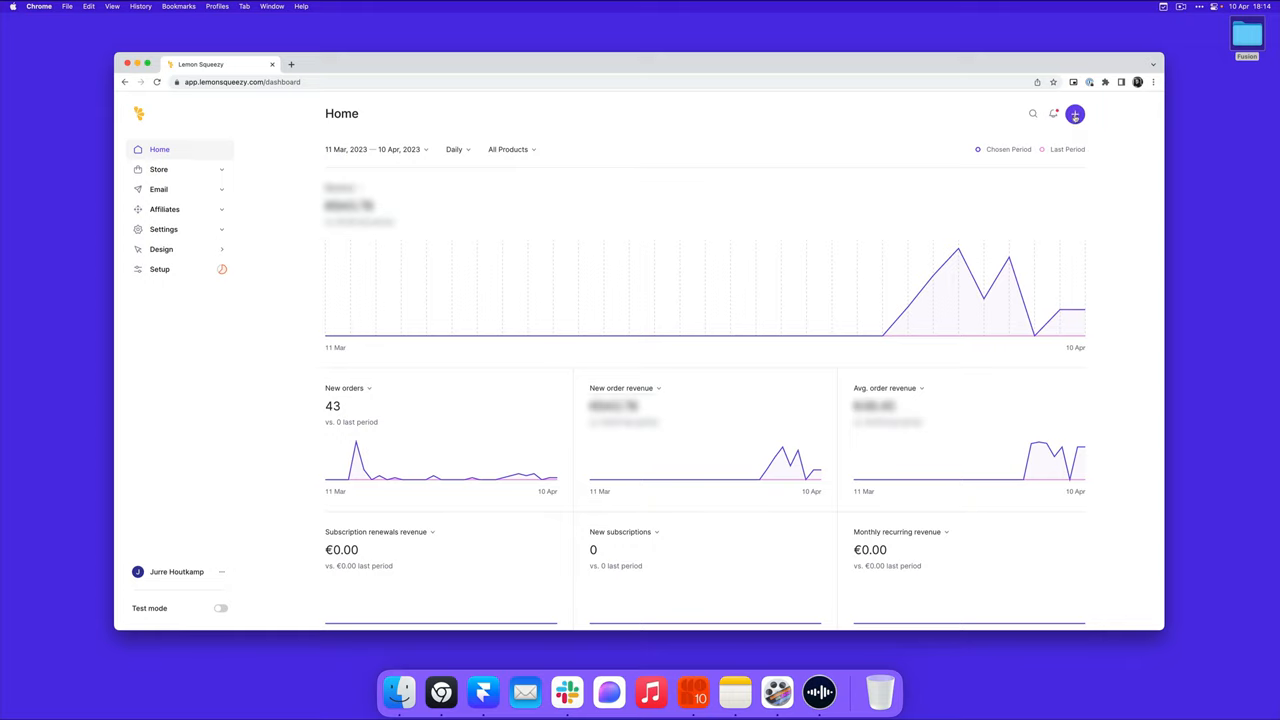
- Start a New Product from the + menu on the dashboard home
{"action": "left_click", "coordinate": [1075, 113]}
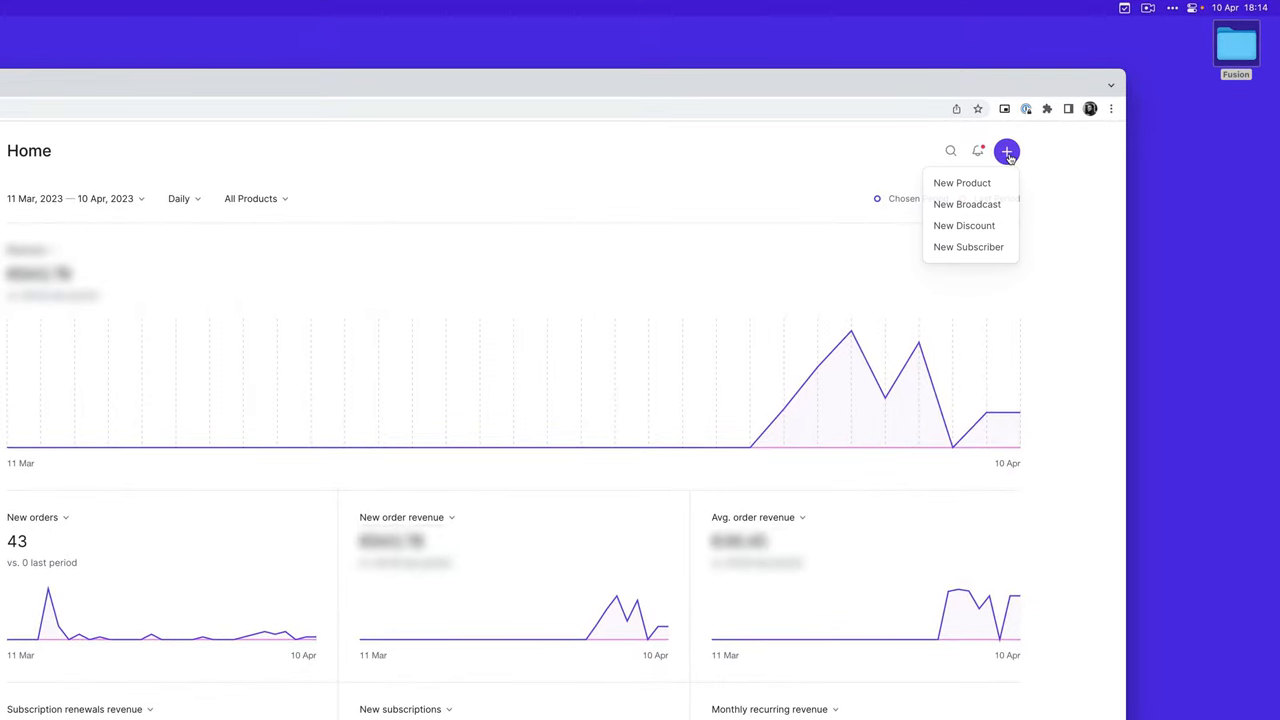
{"action": "mouse_move", "coordinate": [961, 183]}
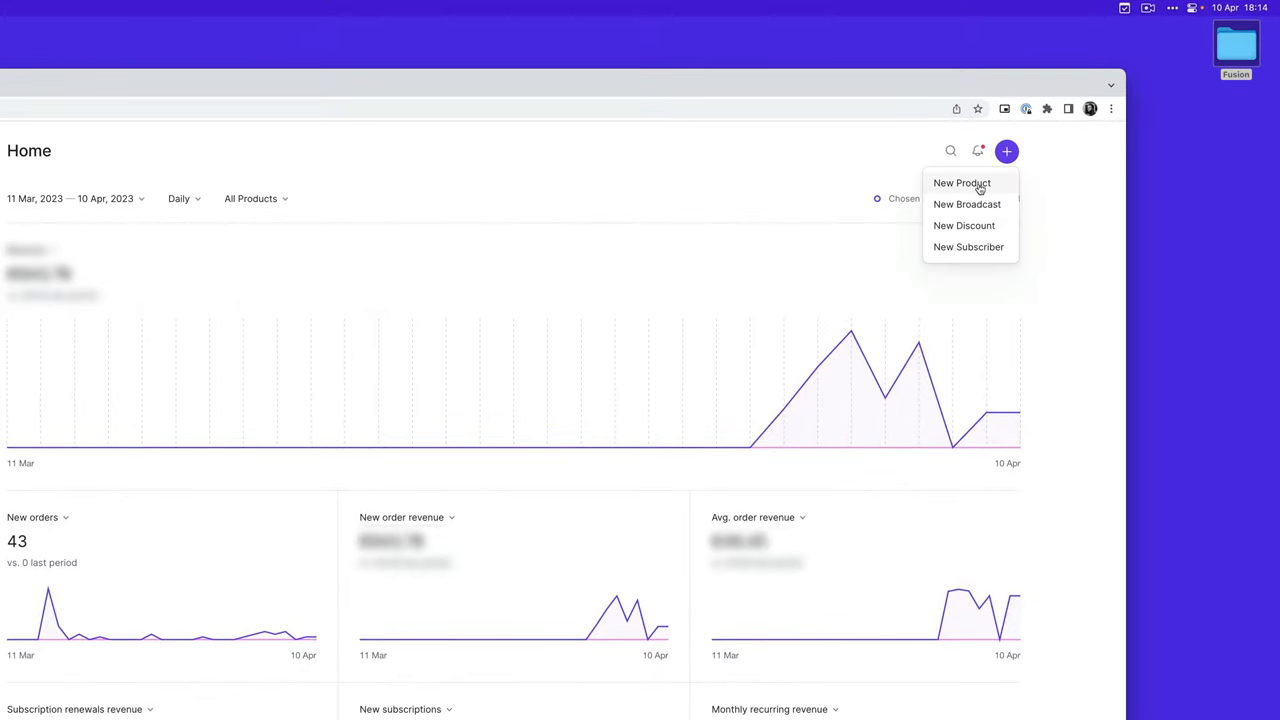
{"action": "left_click", "coordinate": [961, 183]}
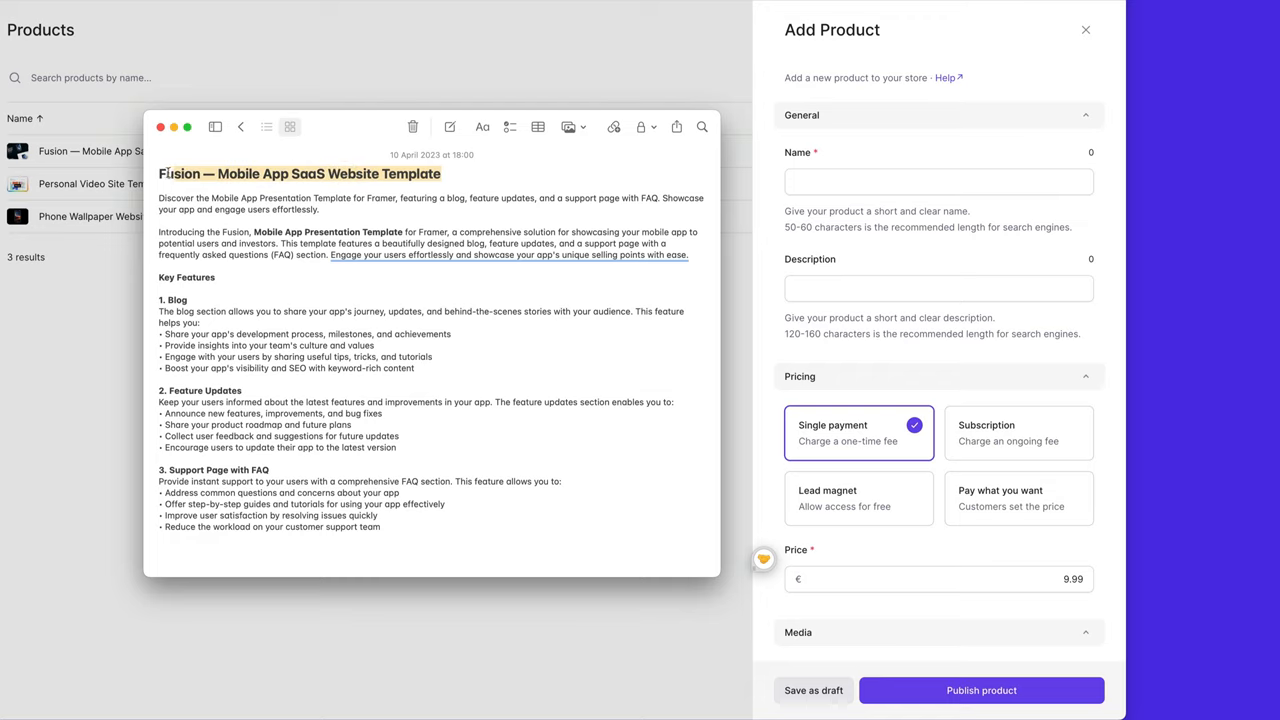
- Name the product 'Fusion — Mobile App SaaS Website Template' and move to the Description field
{"action": "type", "text": "Fusion — Mobile App SaaS Website Template"}
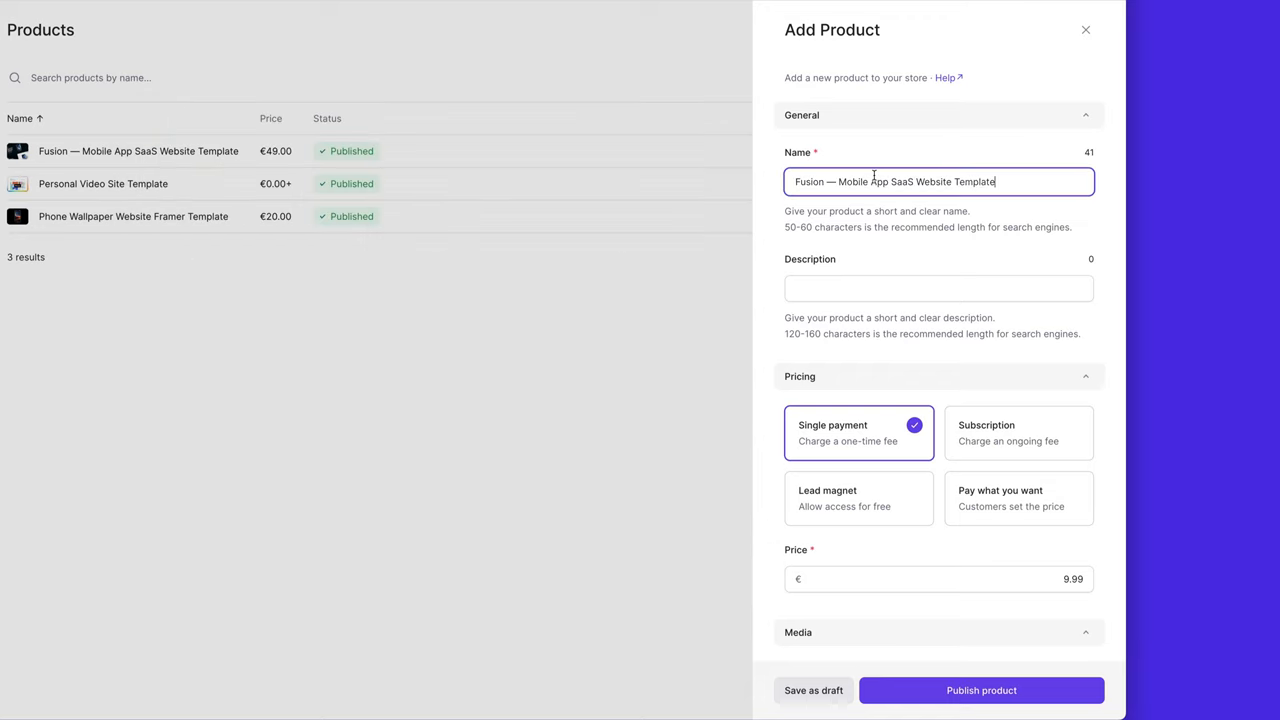
{"action": "left_click", "coordinate": [938, 288]}
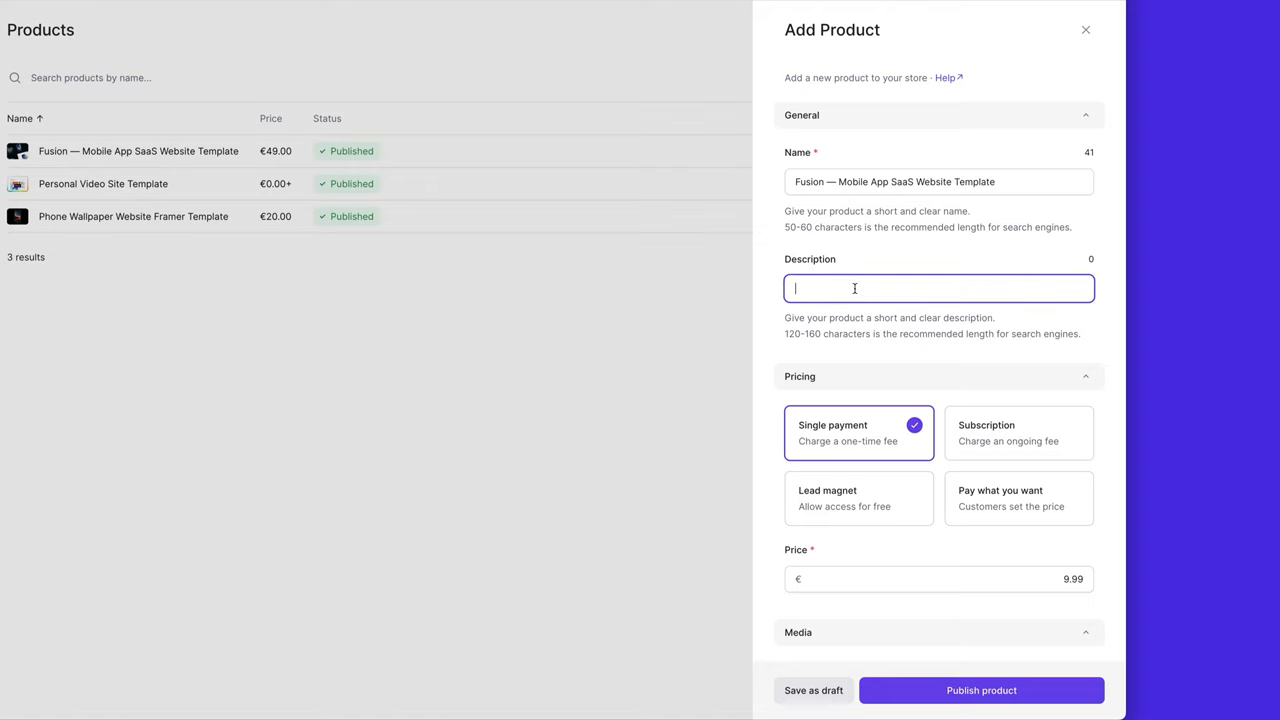
- Set the product's single-payment price to 49 in place of the default 9.99
{"action": "scroll", "scroll_direction": "down", "scroll_amount": 3}
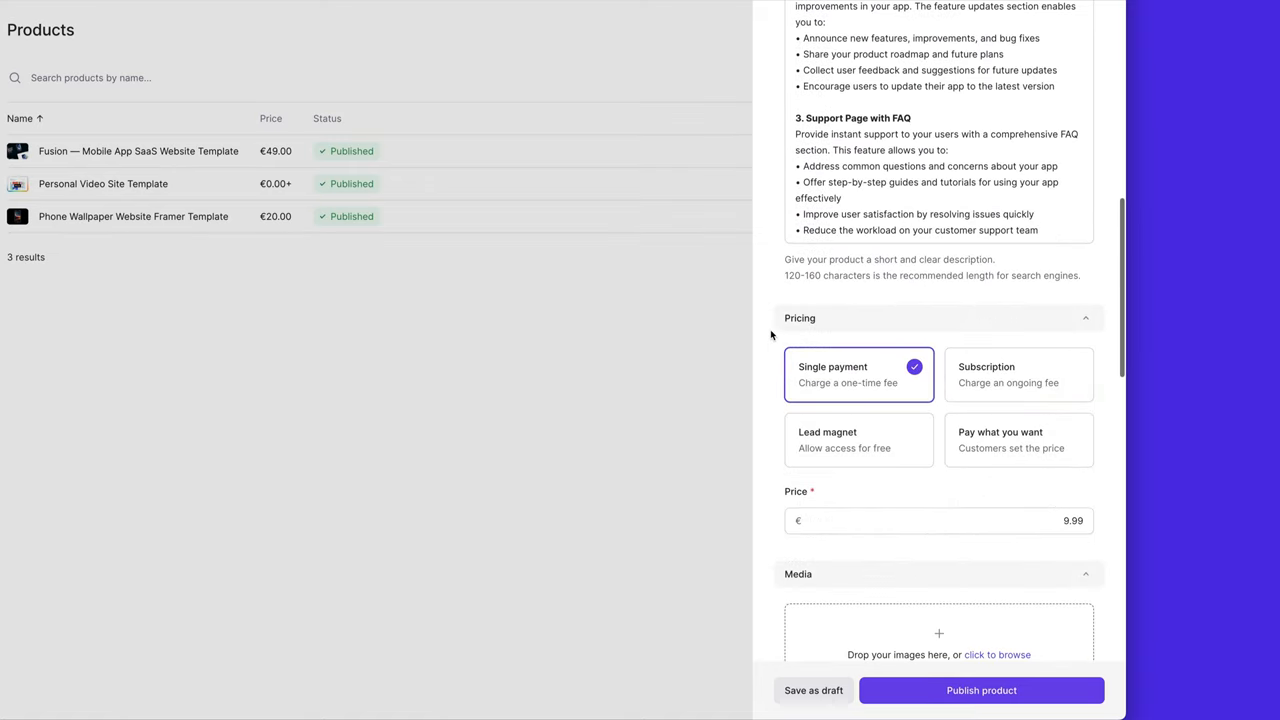
{"action": "scroll", "scroll_direction": "down", "scroll_amount": 3}
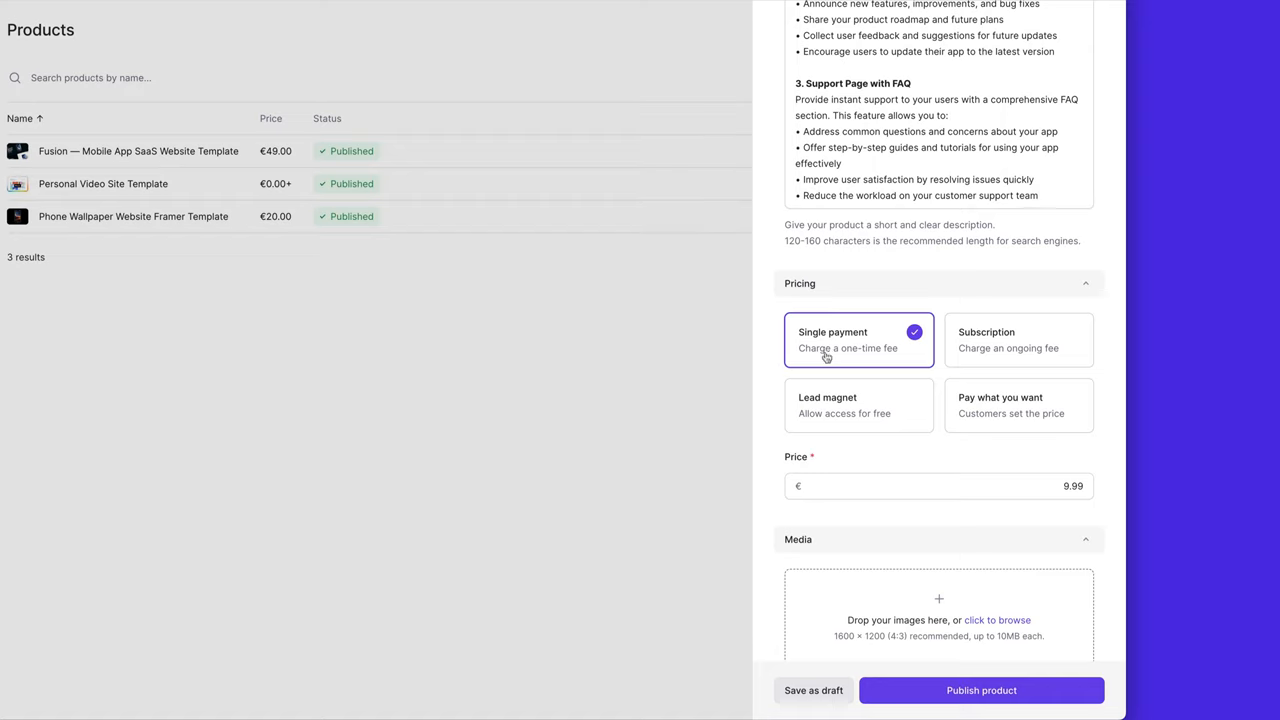
{"action": "scroll", "scroll_direction": "down", "scroll_amount": 3}
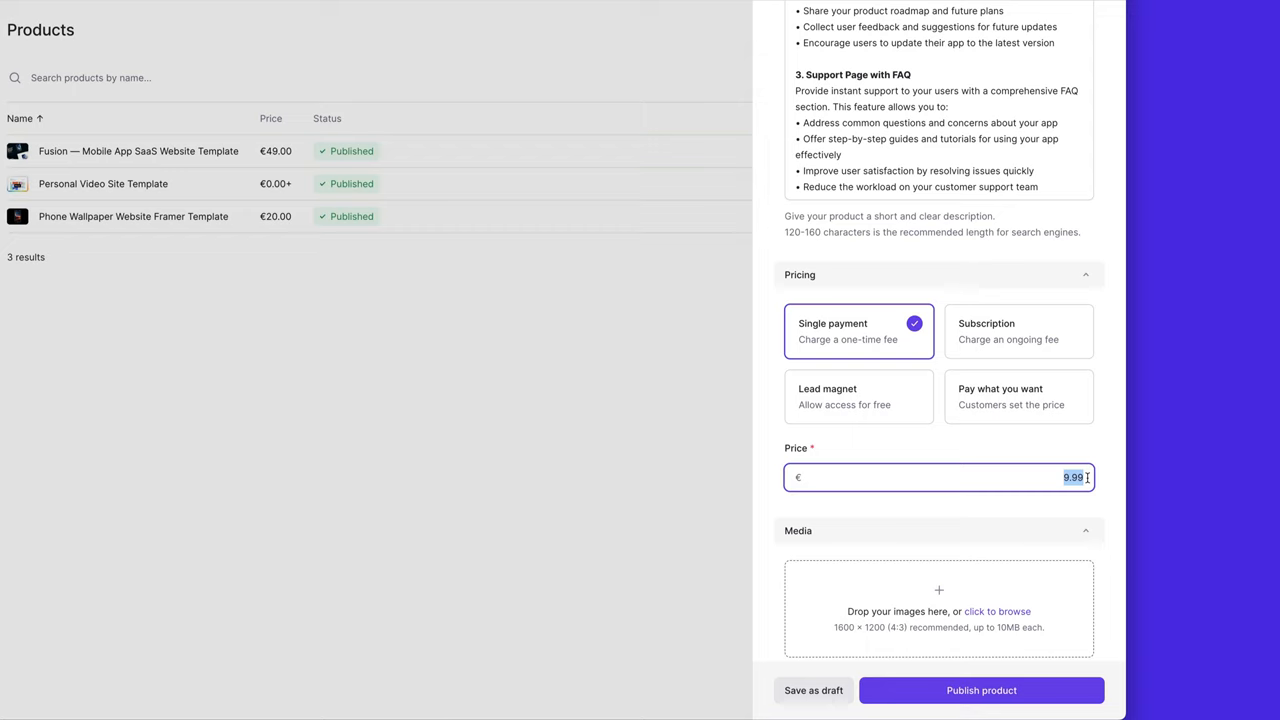
{"action": "type", "text": "49"}
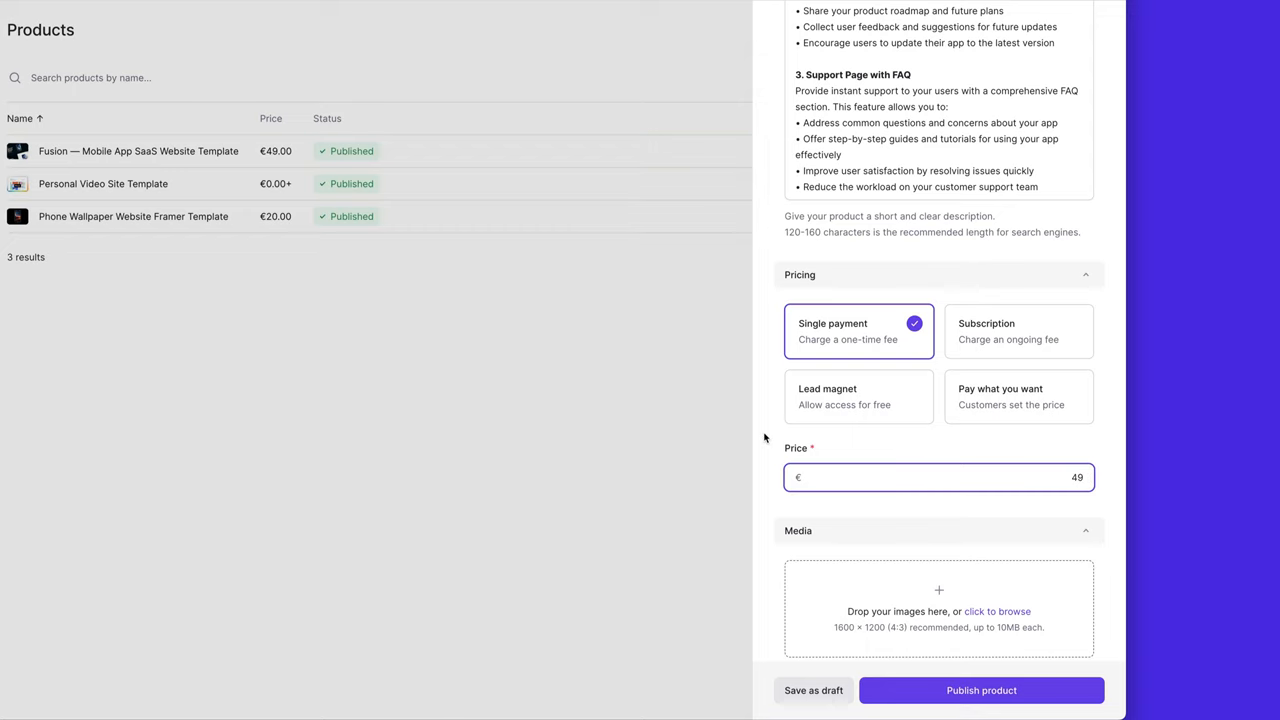
{"action": "scroll", "scroll_direction": "down", "scroll_amount": 3}
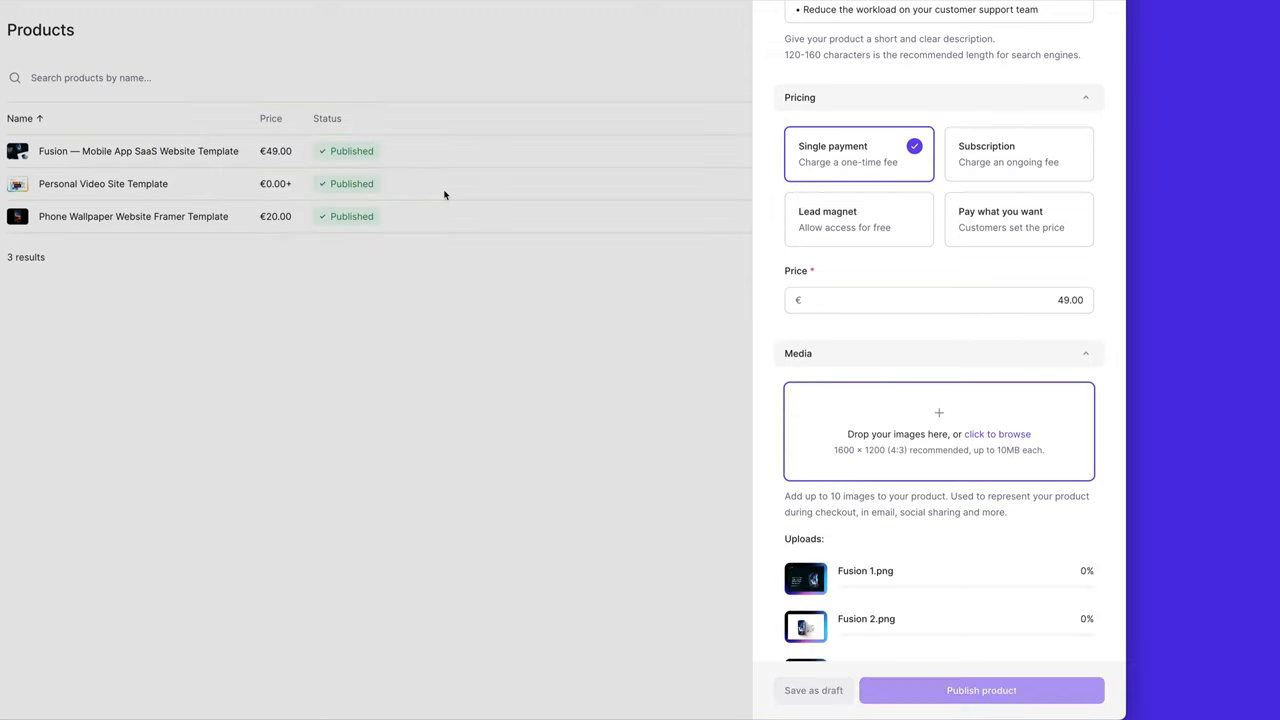
- Review the uploading Fusion 2–8 screenshots in the Media section, keeping each enabled
{"action": "scroll", "scroll_direction": "down", "scroll_amount": 3}
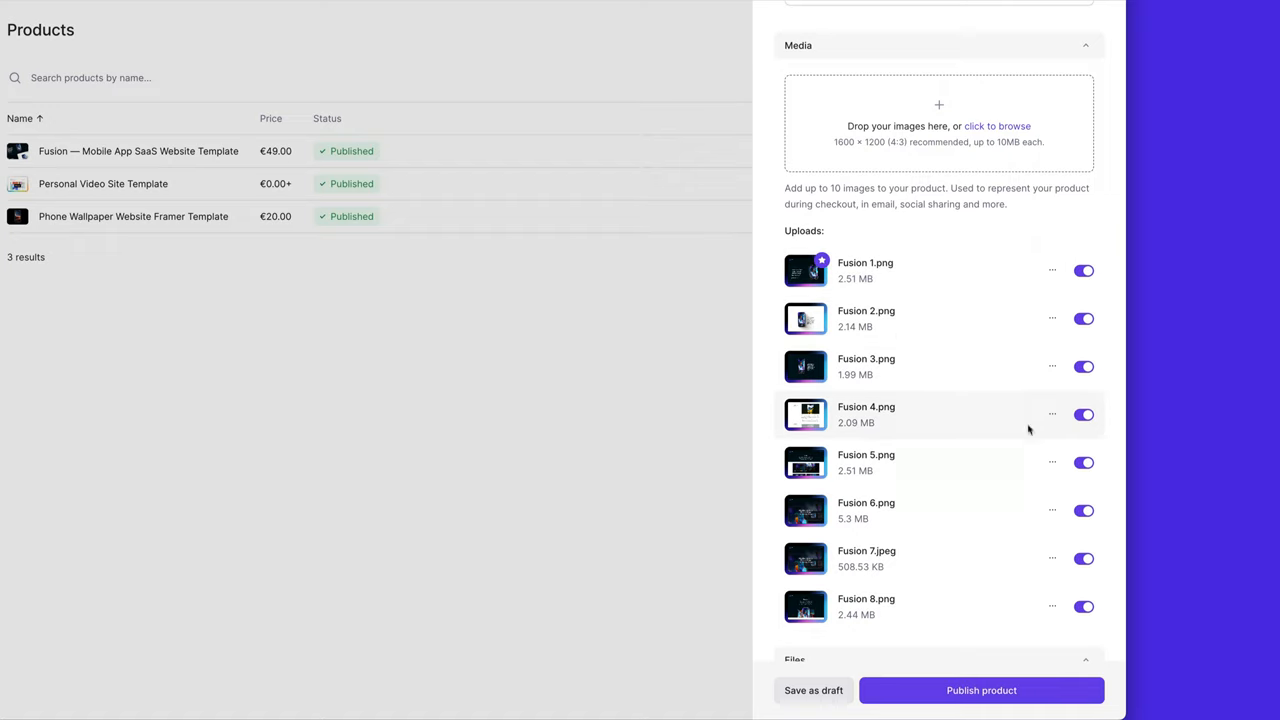
{"action": "scroll", "scroll_direction": "down", "scroll_amount": 3}
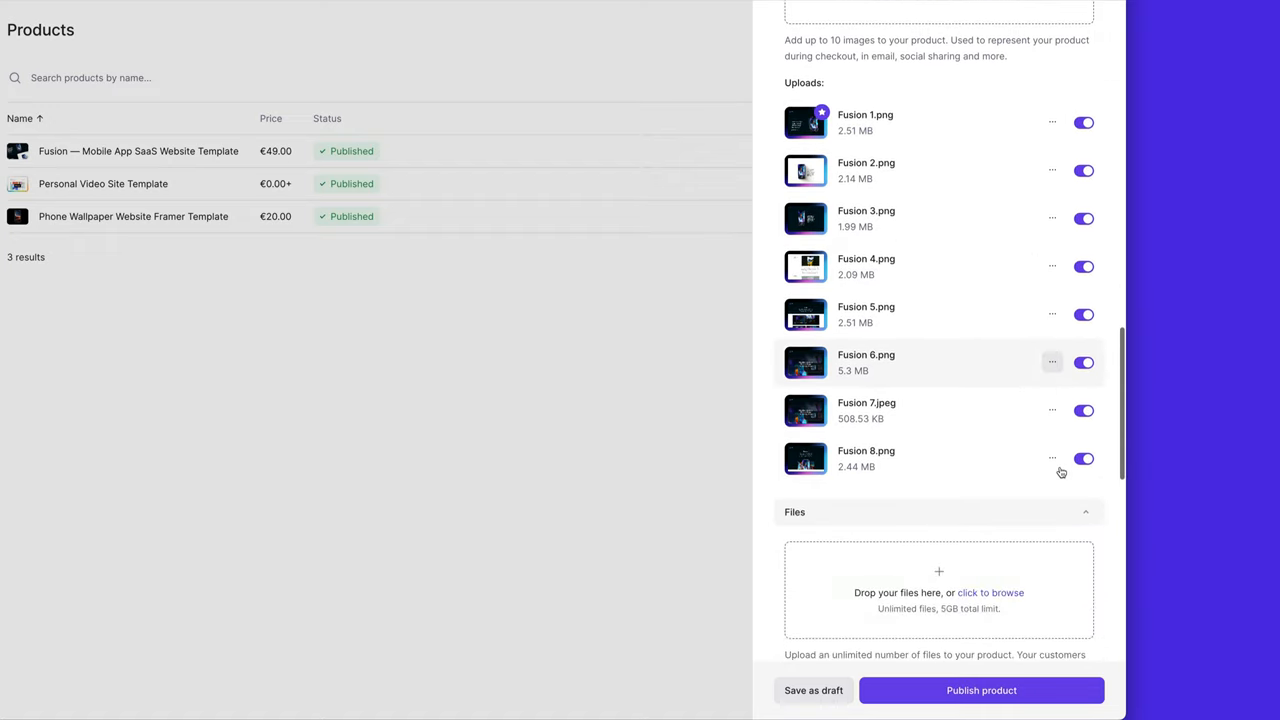
{"action": "scroll", "scroll_direction": "down", "scroll_amount": 3}
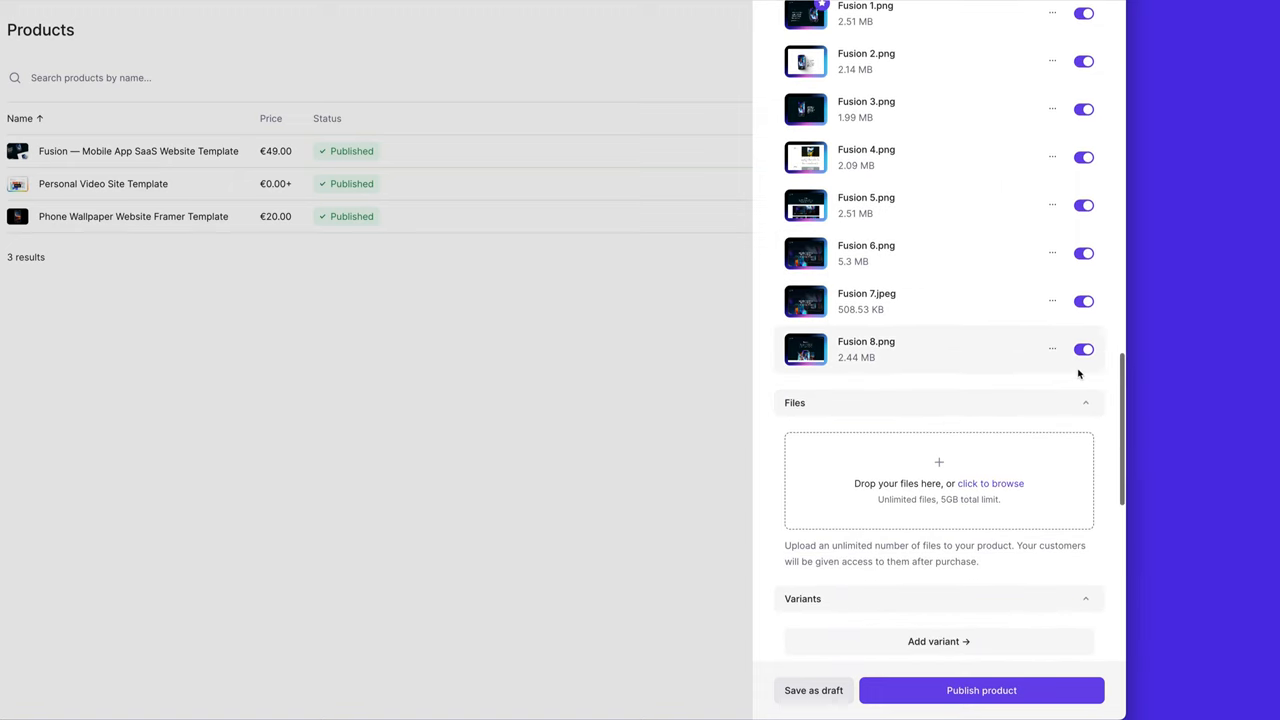
{"action": "scroll", "scroll_direction": "down", "scroll_amount": 3}
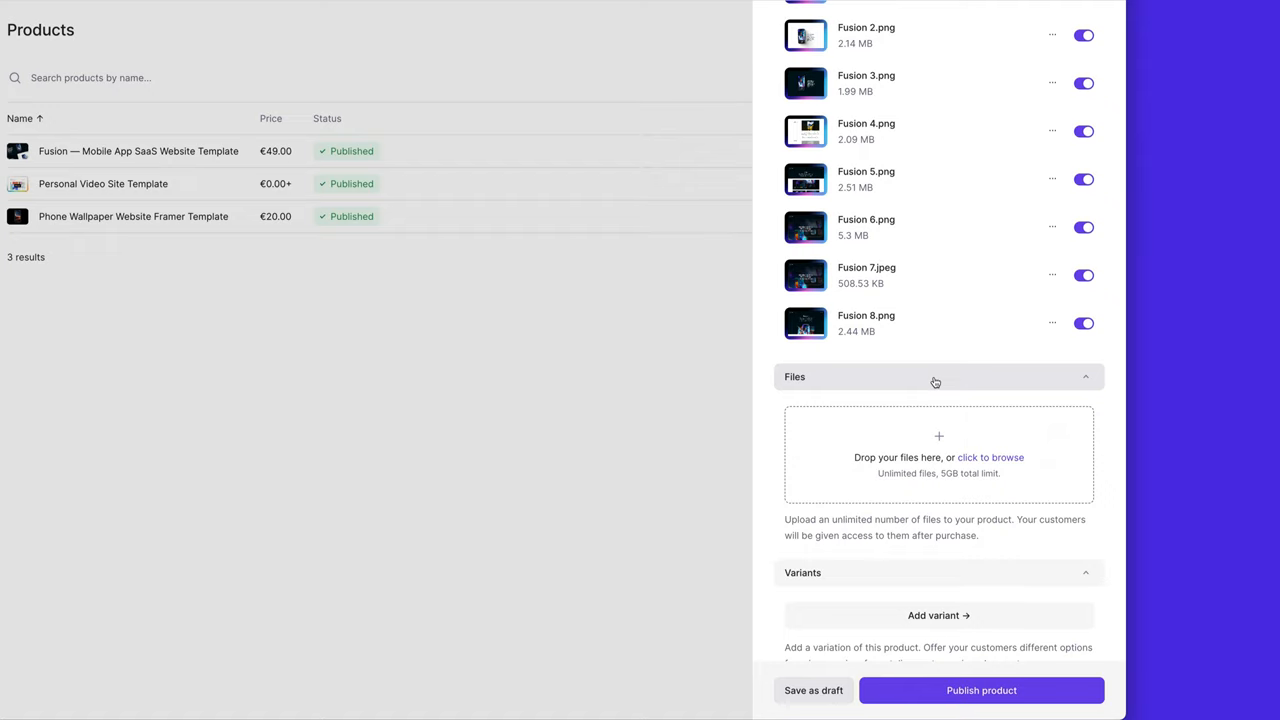
{"action": "mouse_move", "coordinate": [923, 378]}
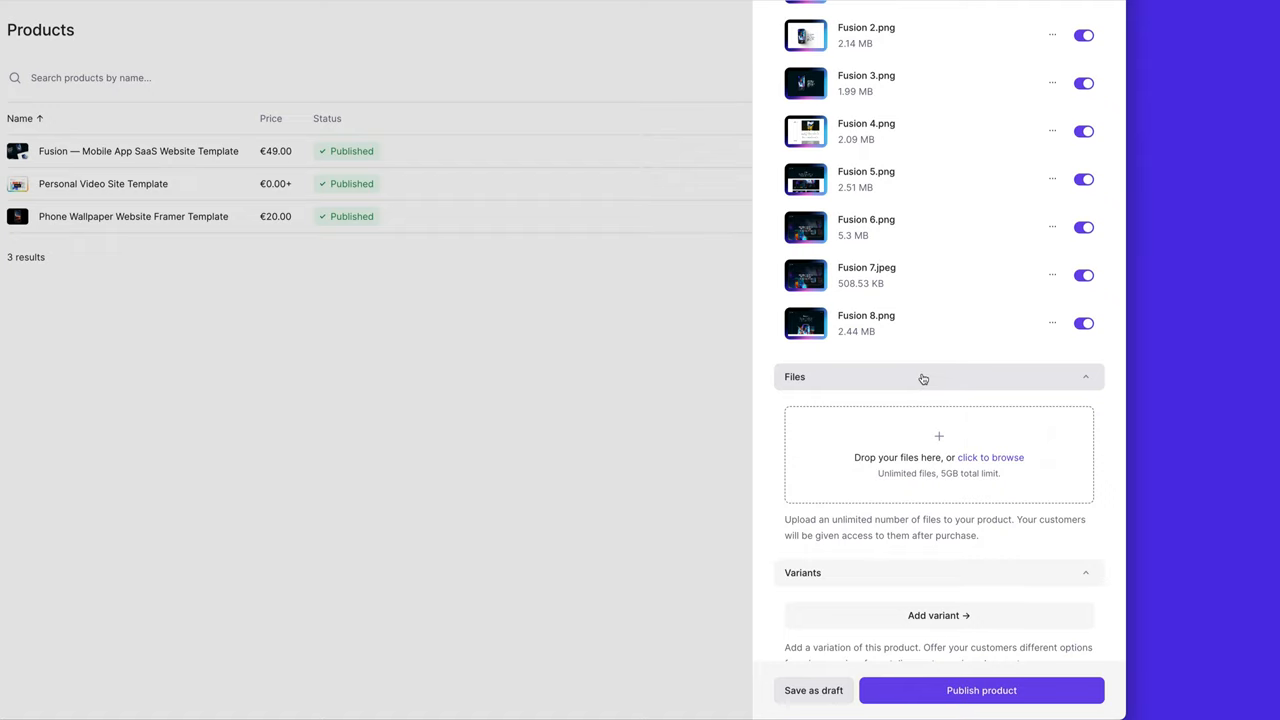
- Collapse Files and Variants and turn on 'Redirect customers after purchase?' in Settings
{"action": "left_click", "coordinate": [794, 376]}
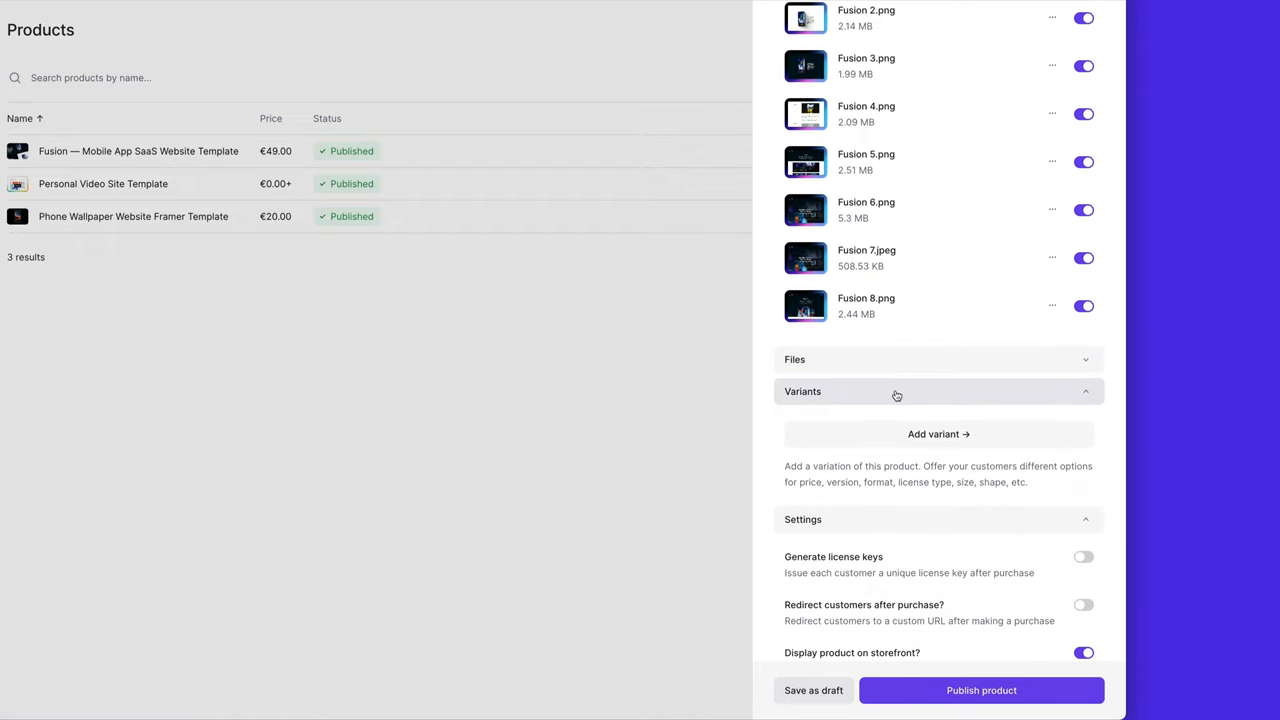
{"action": "left_click", "coordinate": [897, 391]}
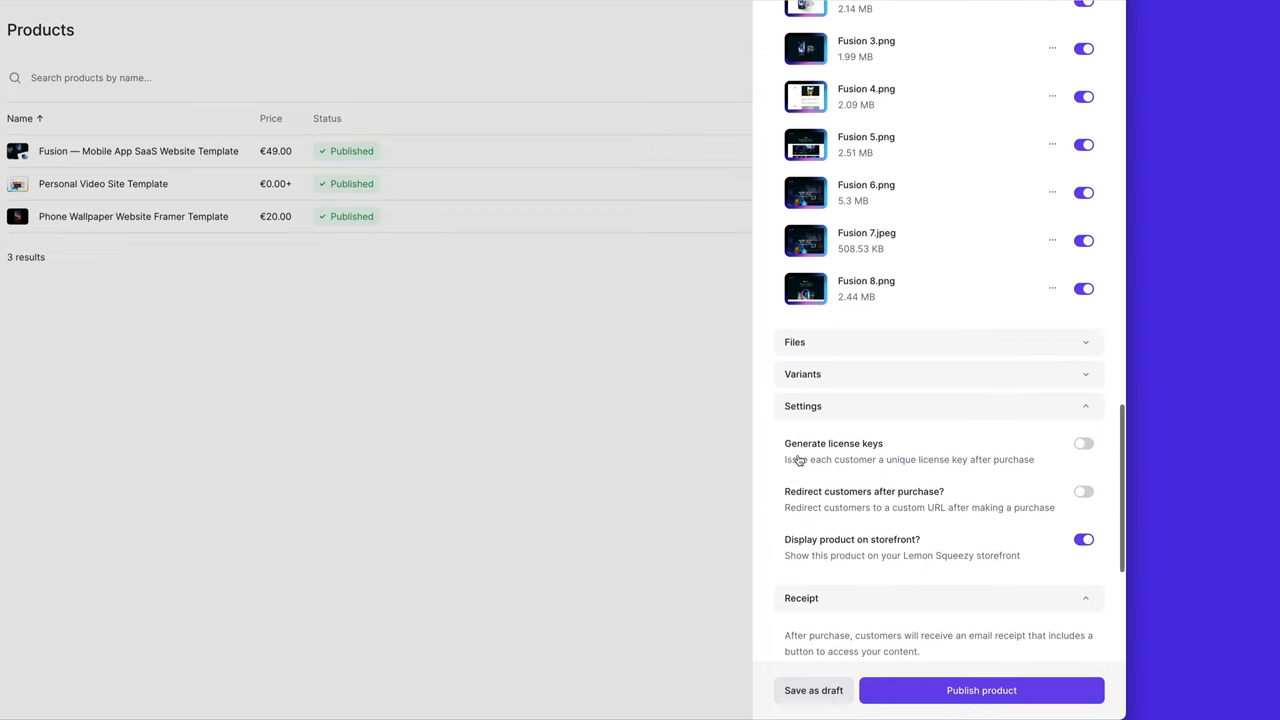
{"action": "scroll", "scroll_direction": "down", "scroll_amount": 3}
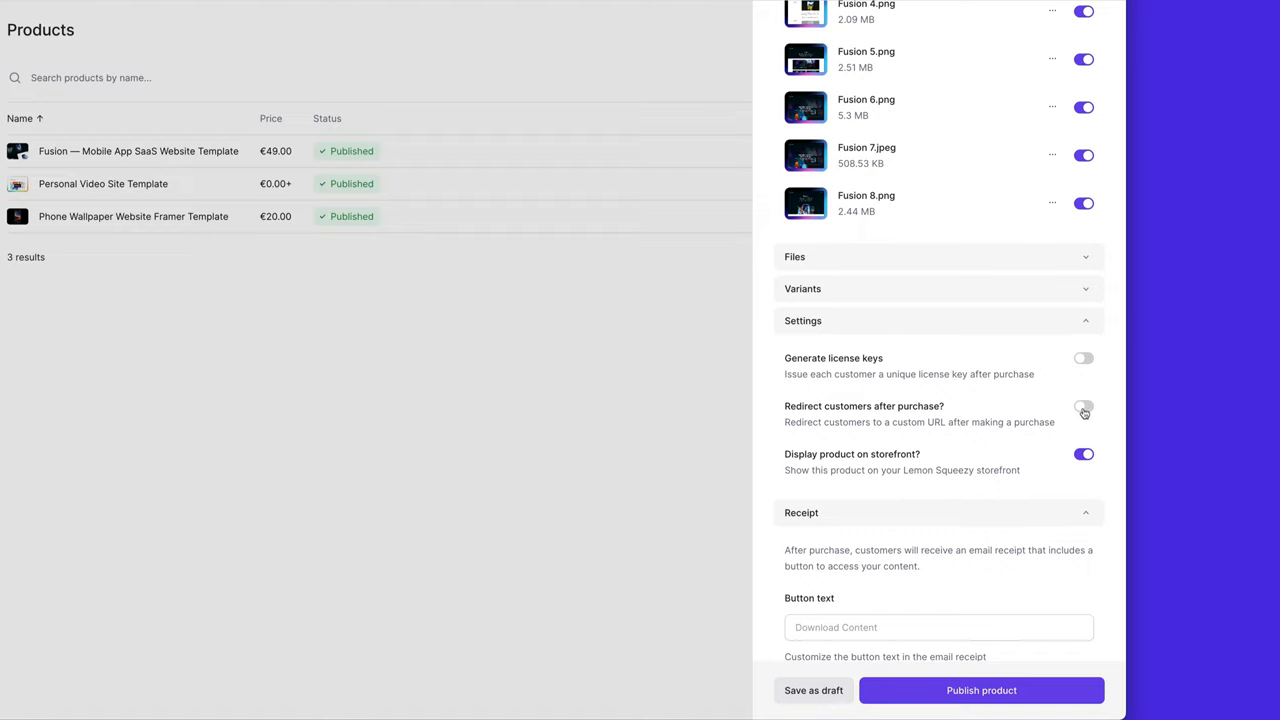
{"action": "left_click", "coordinate": [1083, 408]}
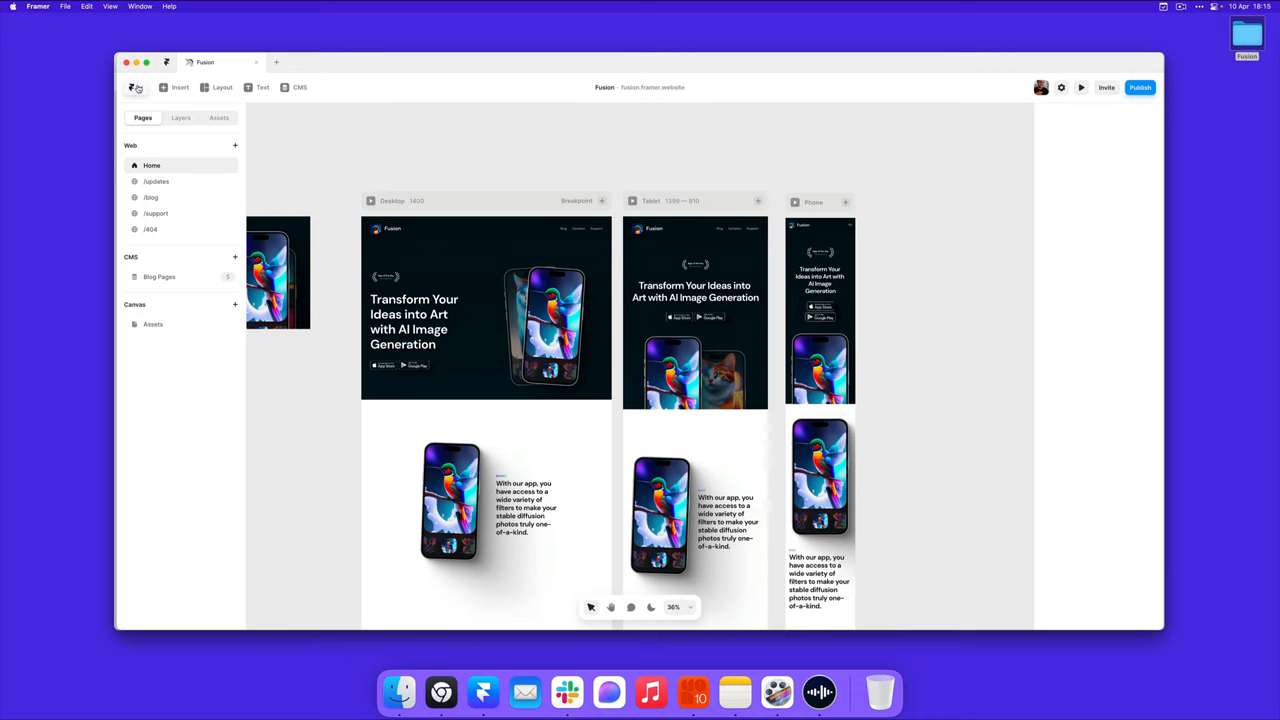
- In Framer, open the Fusion project's logo menu to retrieve its remix link
{"action": "left_click", "coordinate": [132, 87]}
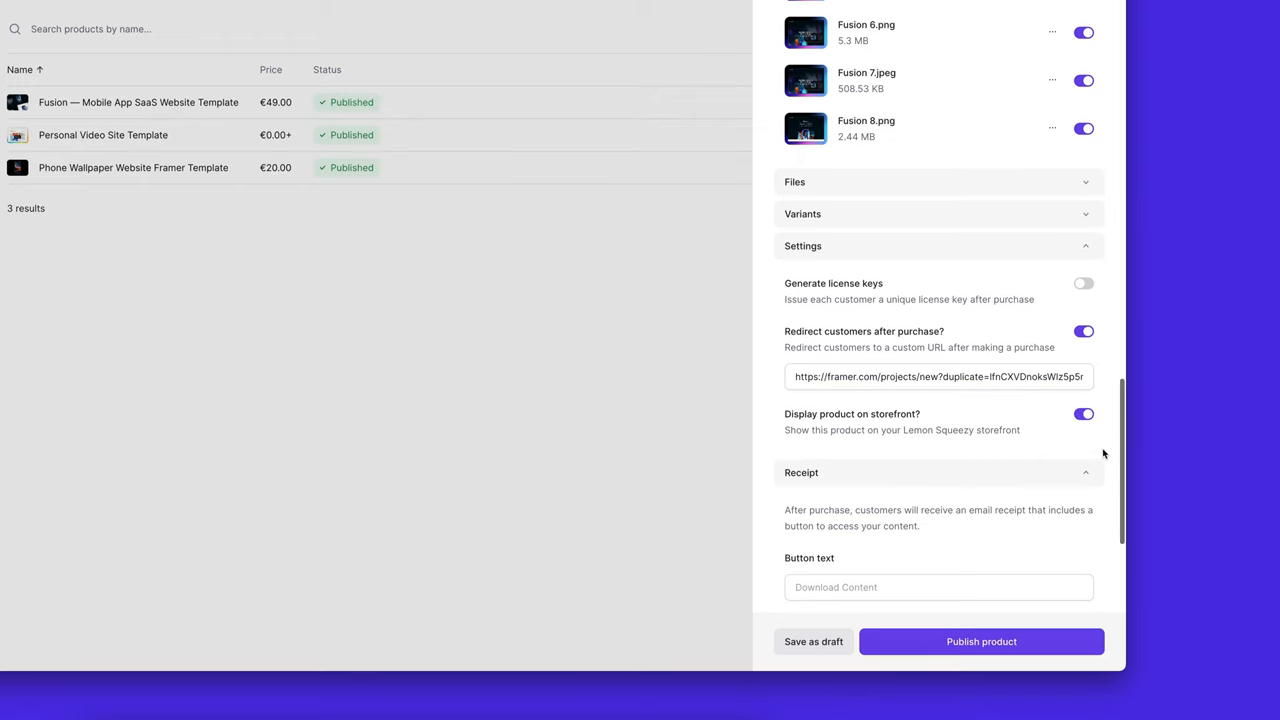
- Scroll down to the Receipt section below the pasted Framer remix redirect URL
{"action": "scroll", "scroll_direction": "down", "scroll_amount": 3}
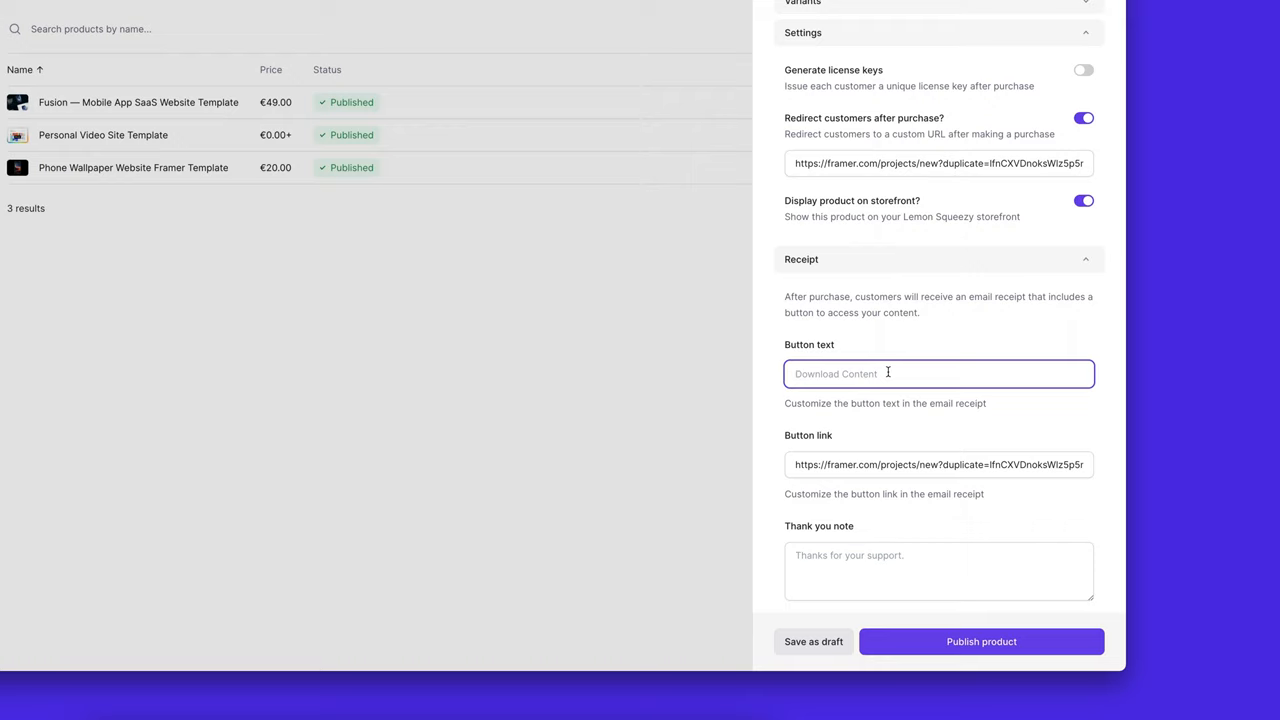
- Set the receipt button text to 'Get your template' and move down to Publish product
{"action": "type", "text": "Get your"}
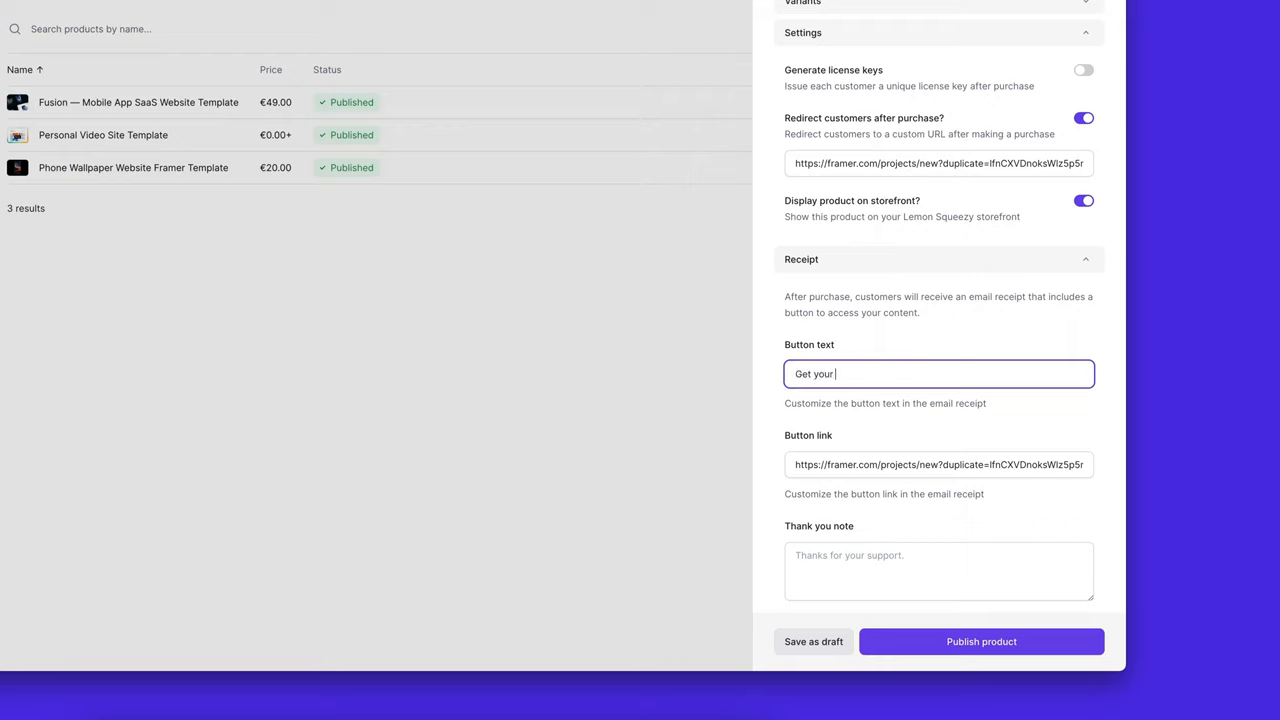
{"action": "type", "text": "template"}
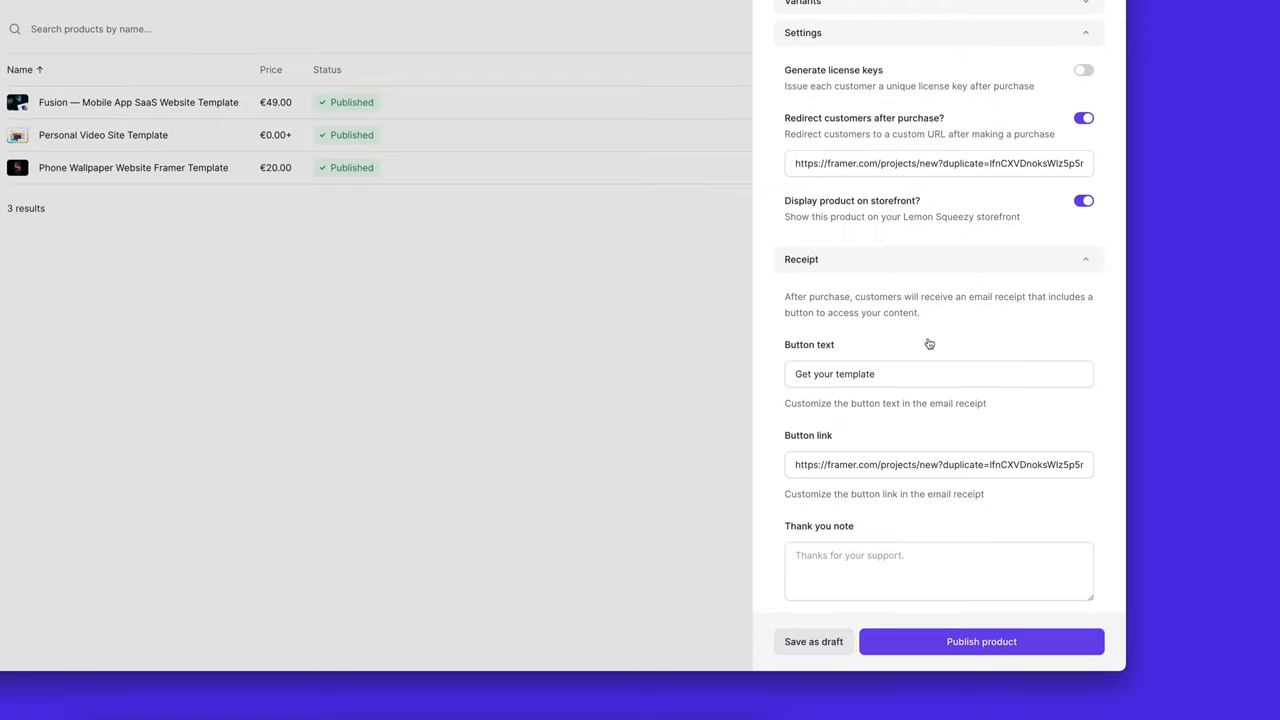
{"action": "mouse_move", "coordinate": [911, 400]}
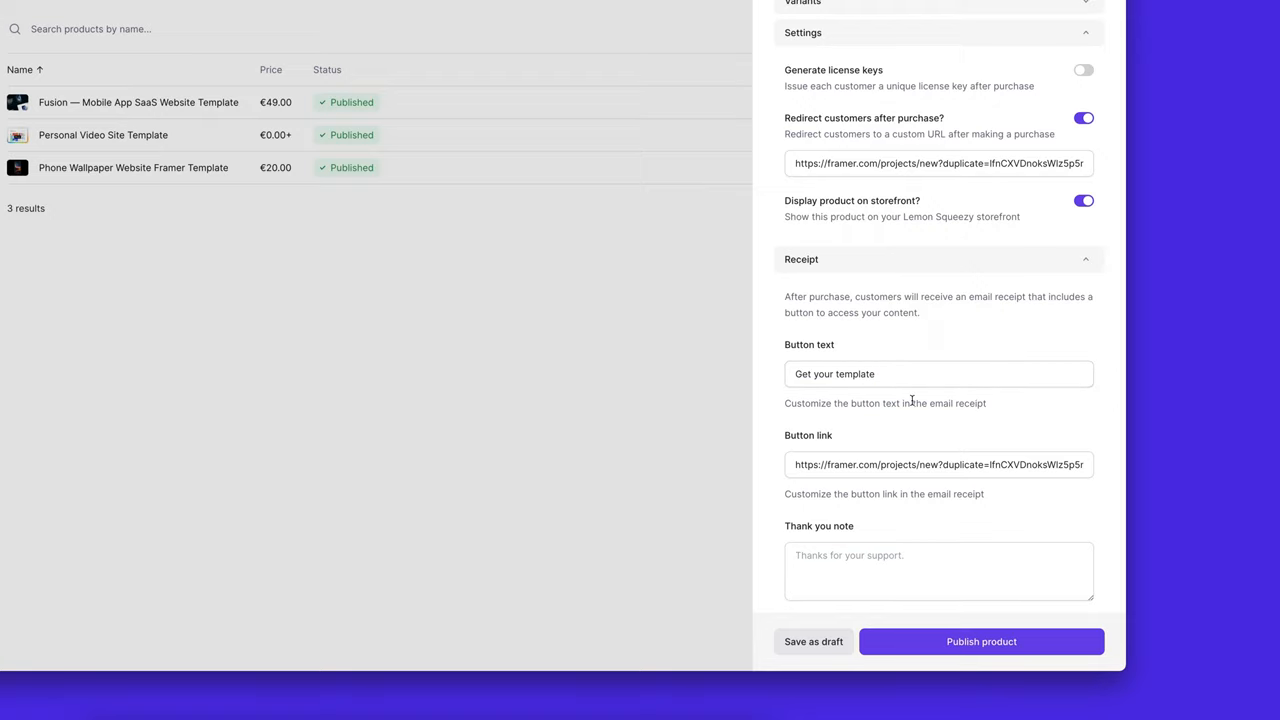
{"action": "scroll", "scroll_direction": "down", "scroll_amount": 3}
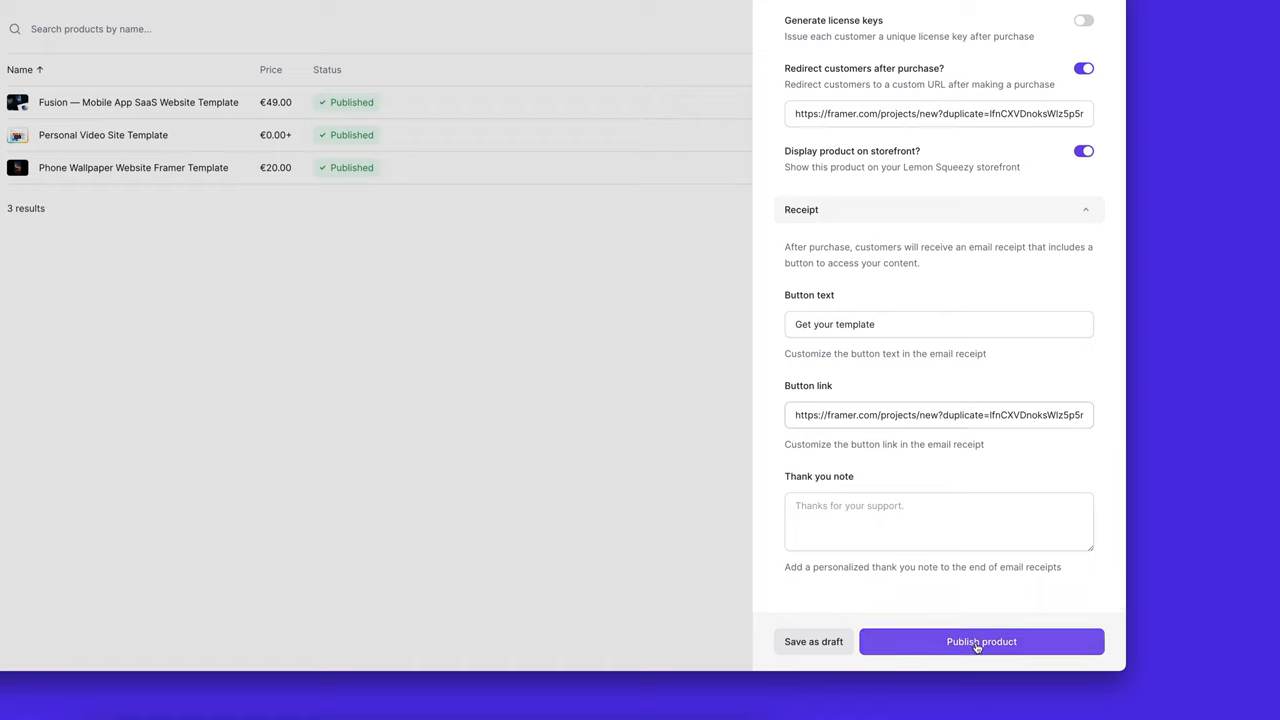
- Publish the Fusion template product, bringing the products list to four results
{"action": "left_click", "coordinate": [981, 641]}
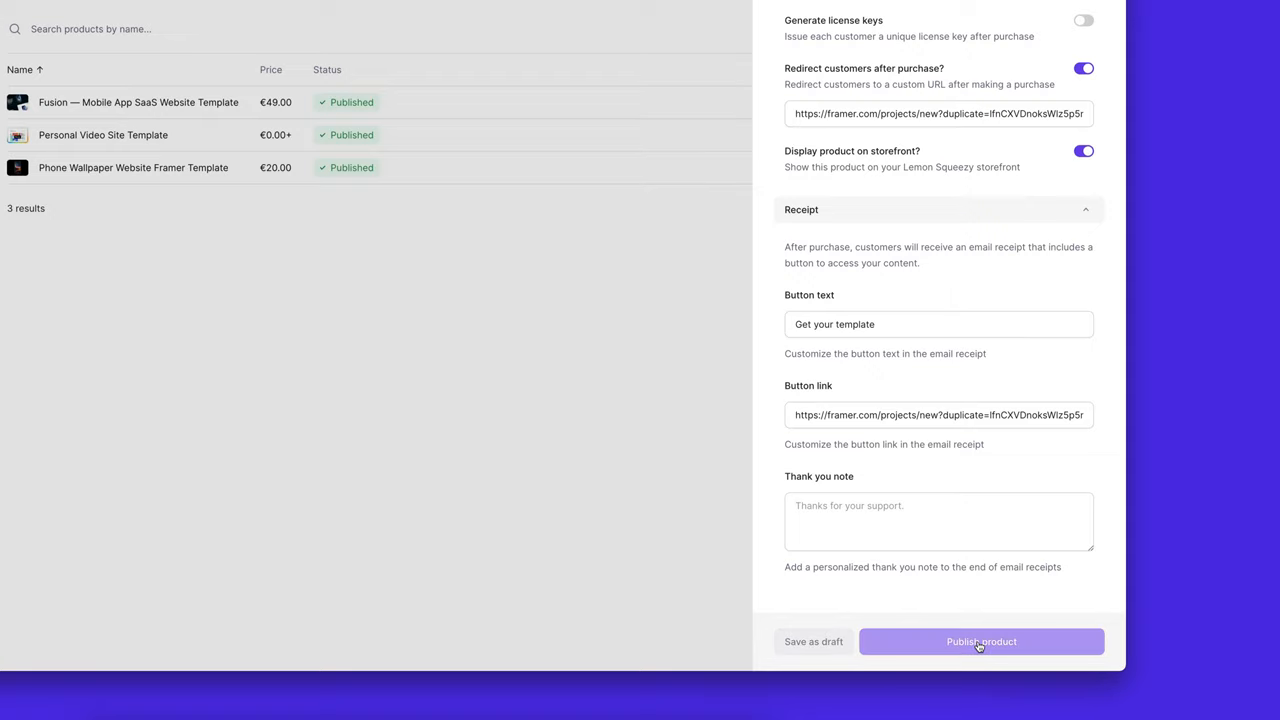
{"action": "left_click", "coordinate": [980, 641]}
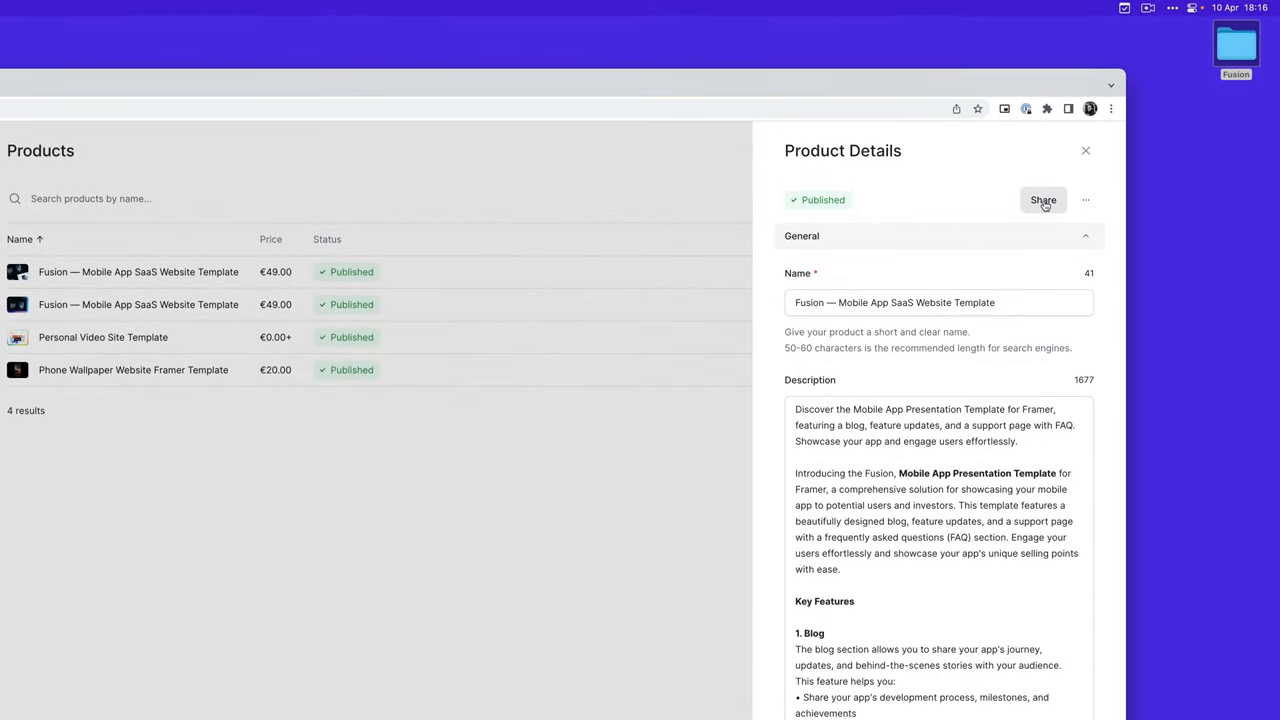
- Copy the Fusion template's checkout link from the product's Share options (checkout shows €49.00)
{"action": "left_click", "coordinate": [1043, 200]}
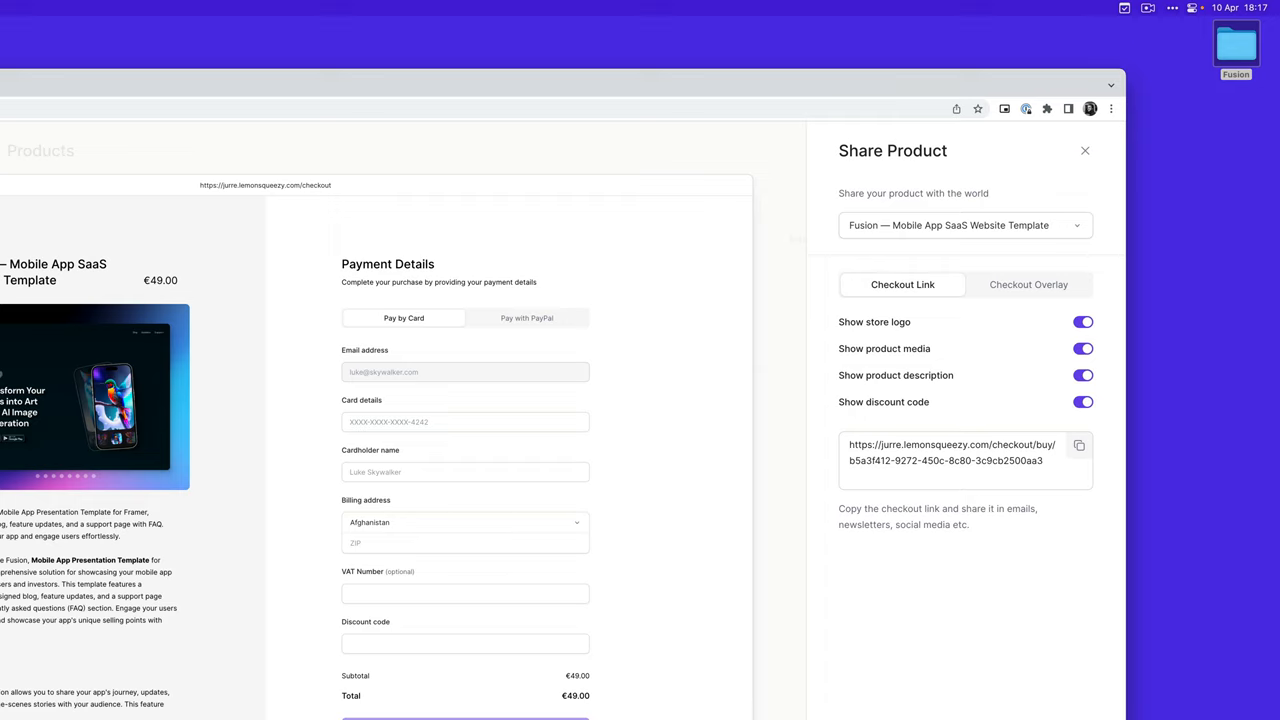
{"action": "left_click", "coordinate": [1079, 445]}
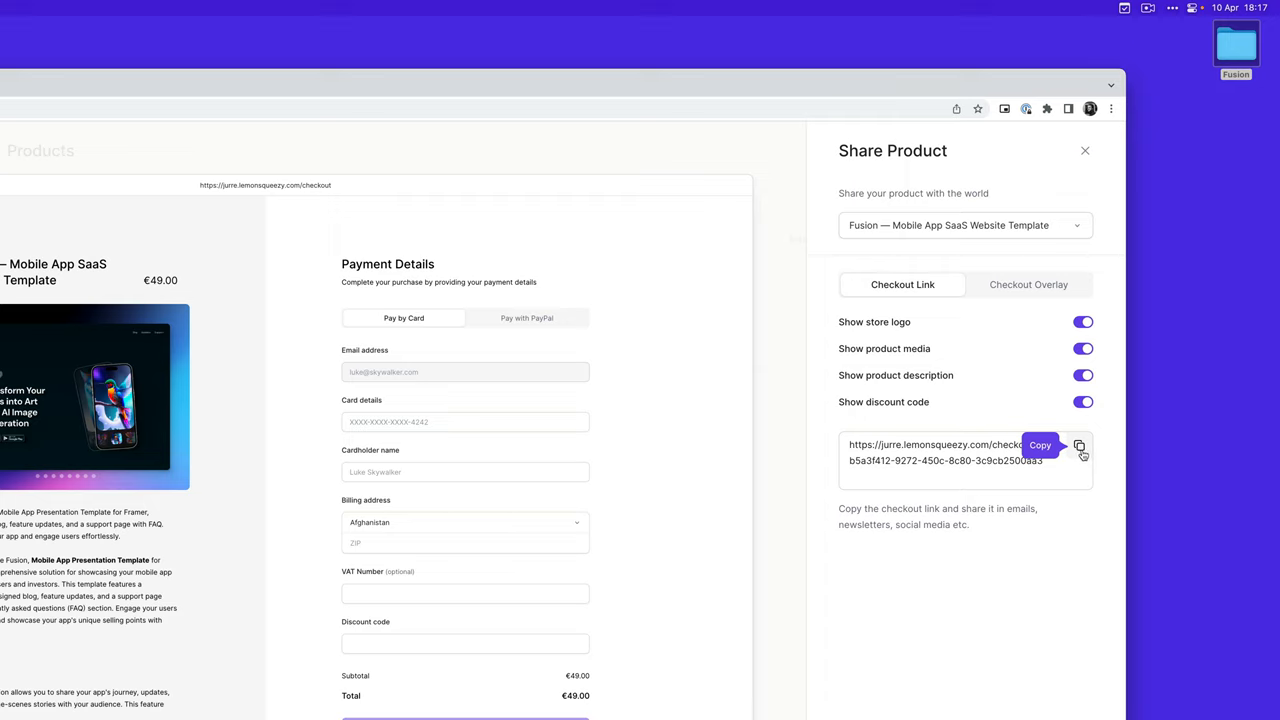
{"action": "left_click", "coordinate": [1079, 445]}
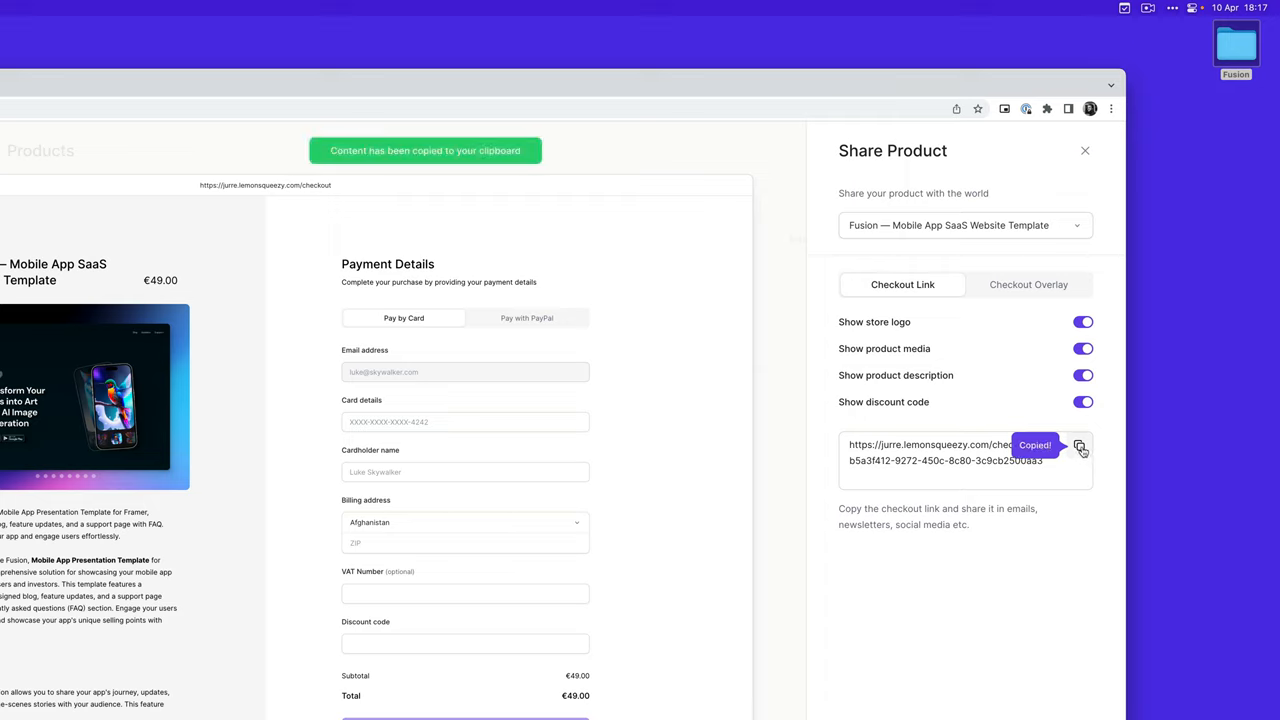